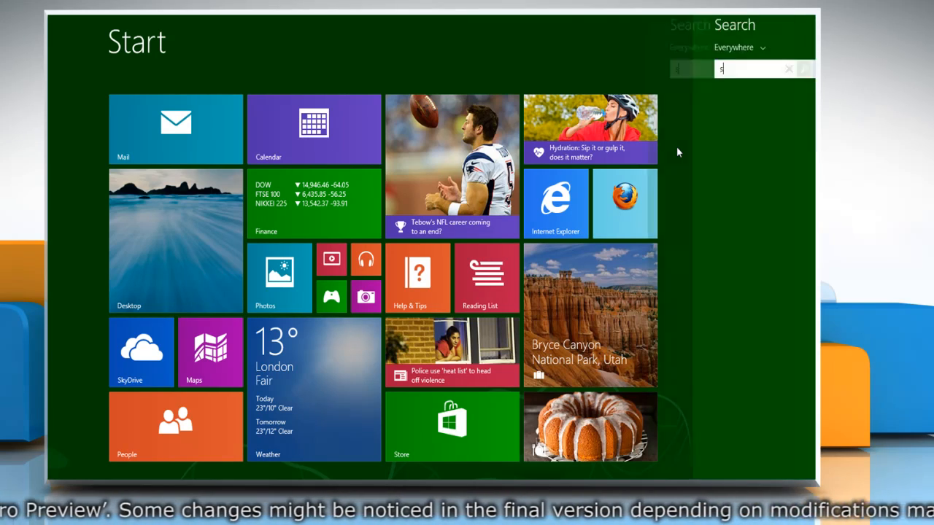
Step: Search for 'system restore point' and choose the 'Create a restore point' result
text(ystem restore point)
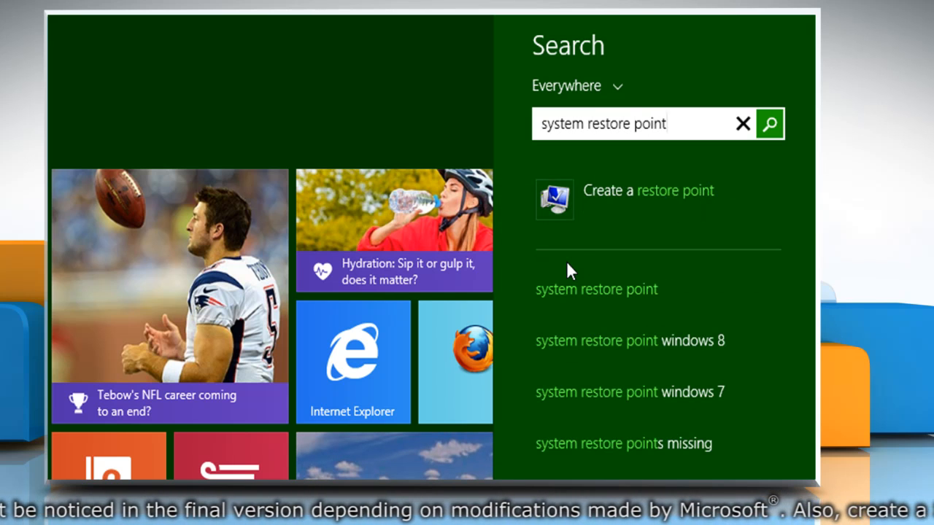
mouse_move(596, 216)
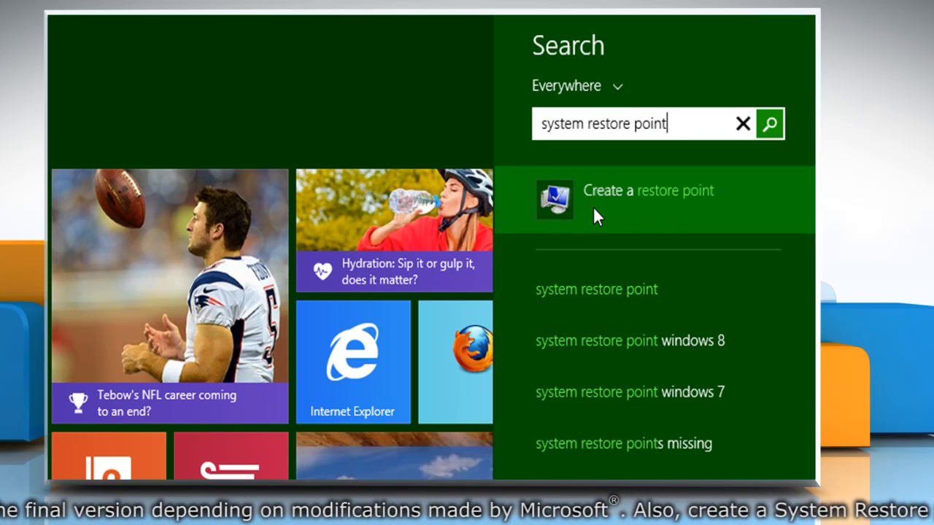
click(648, 189)
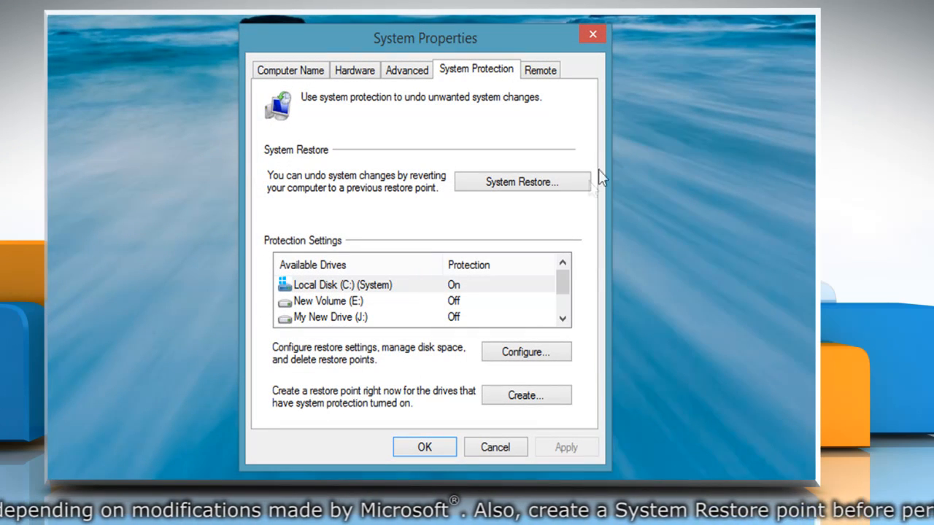
Step: Create a restore point described as 'new restore point' and dismiss the success message
click(525, 394)
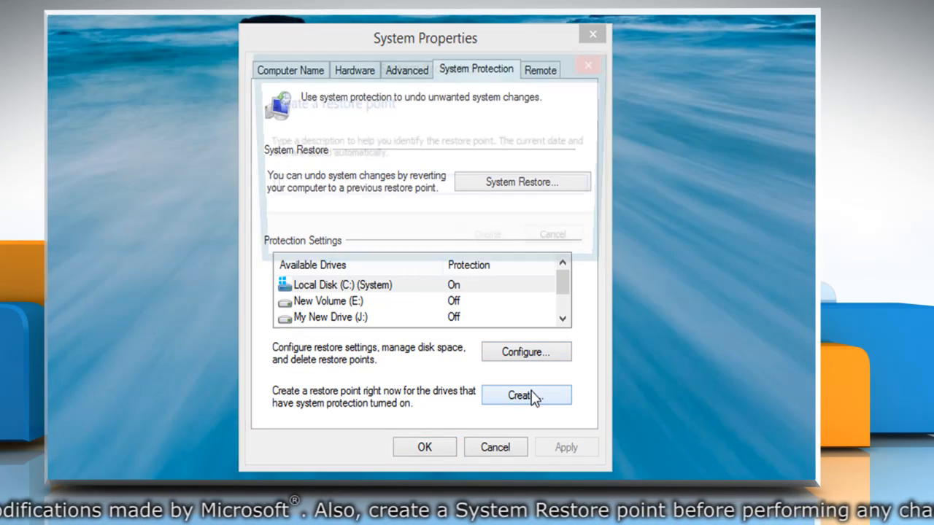
click(525, 394)
text(new restore point)
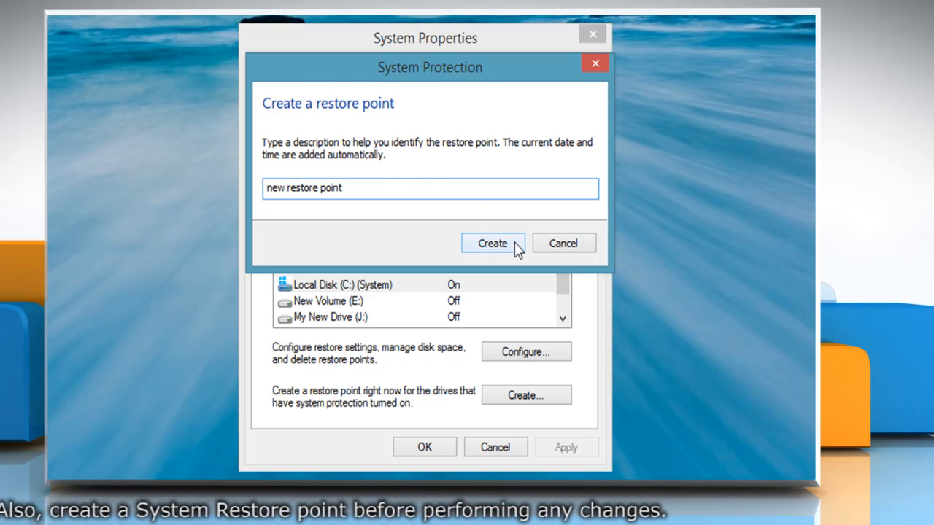
click(491, 243)
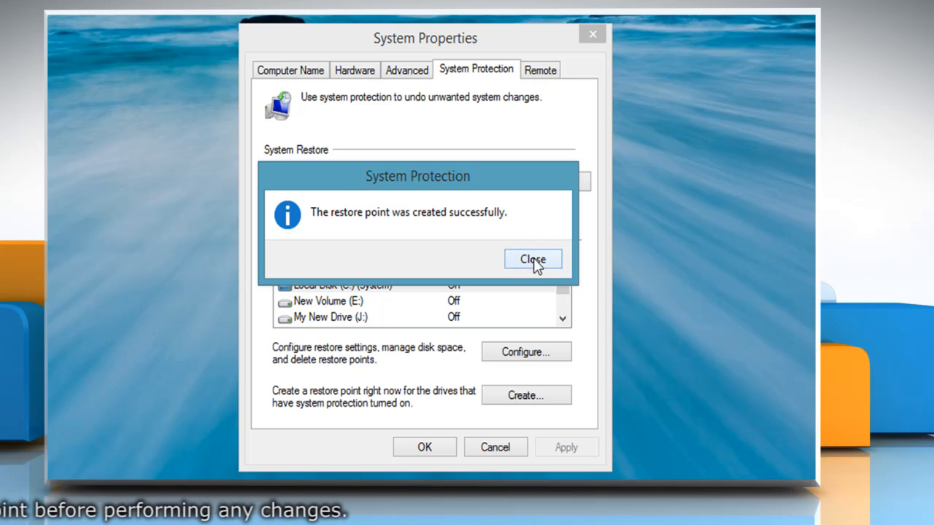
click(532, 260)
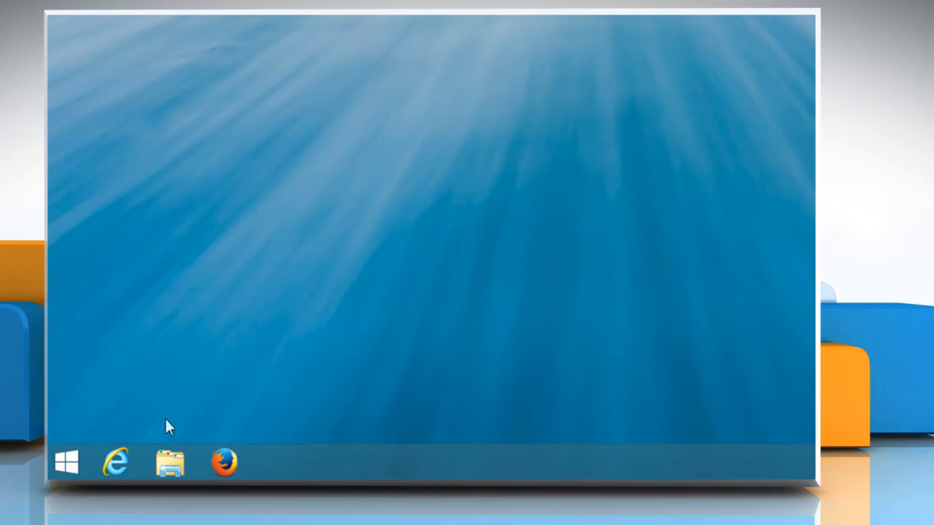
Step: Go to the desktop and reach PC info through the Charms bar Settings
click(67, 461)
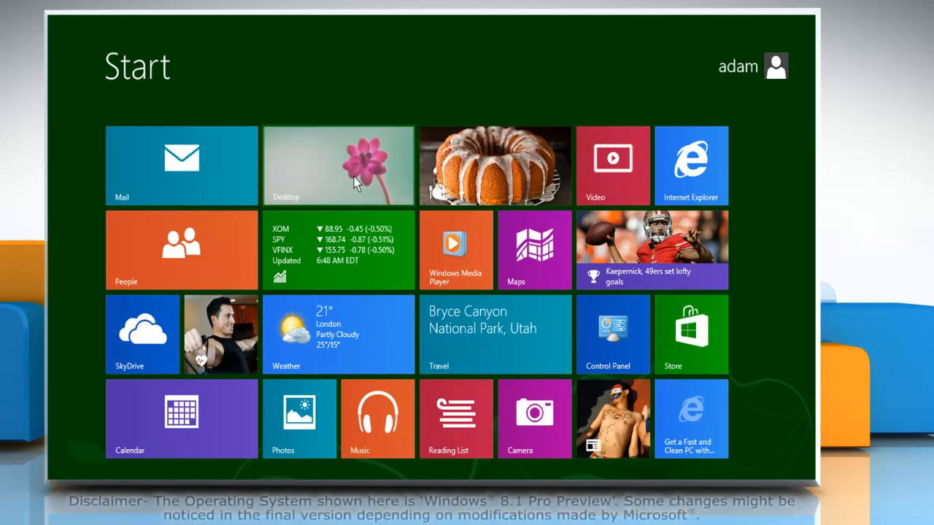
click(338, 166)
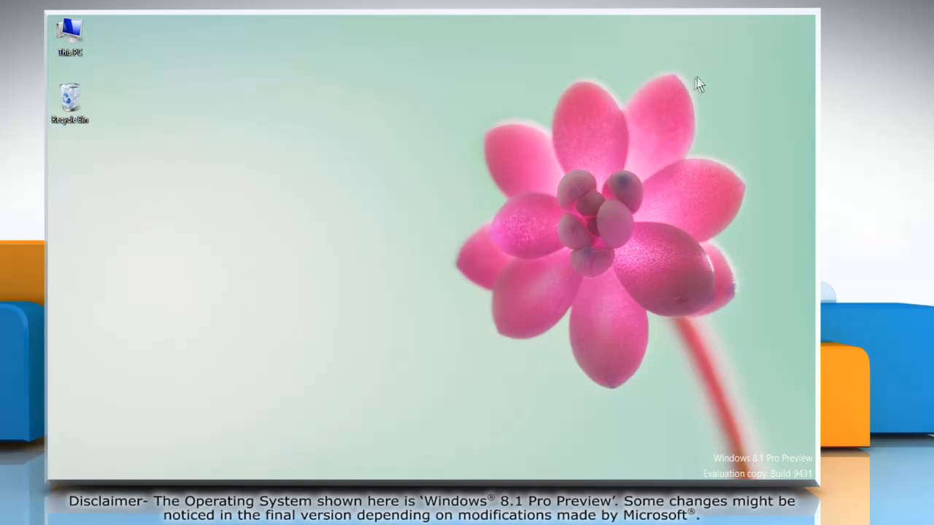
mouse_move(811, 32)
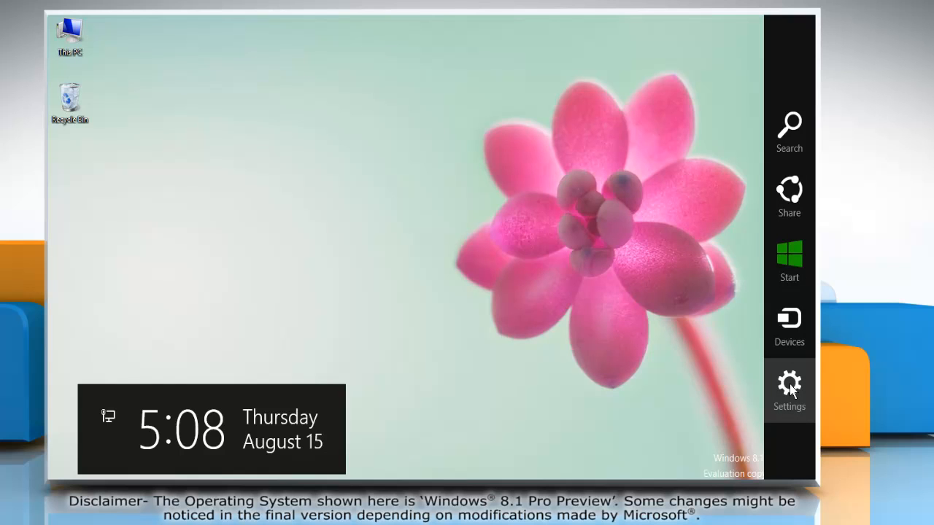
click(788, 385)
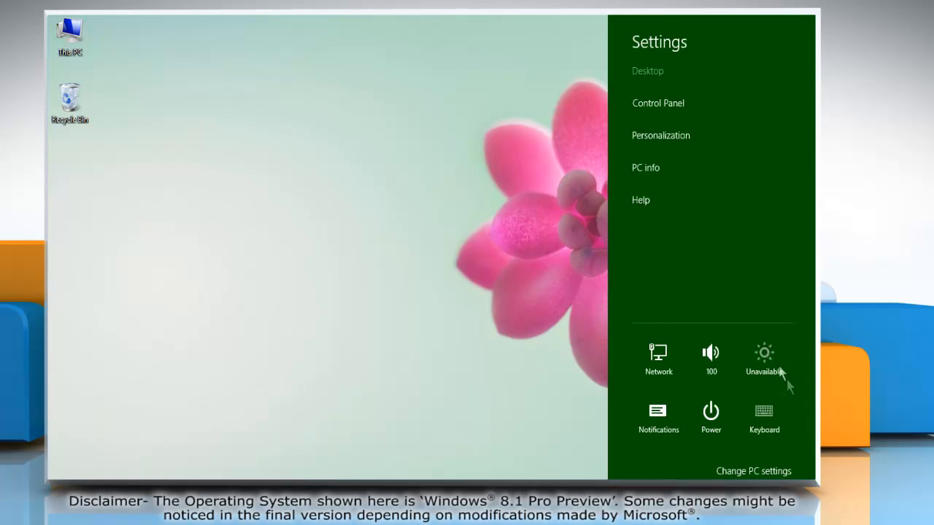
mouse_move(660, 167)
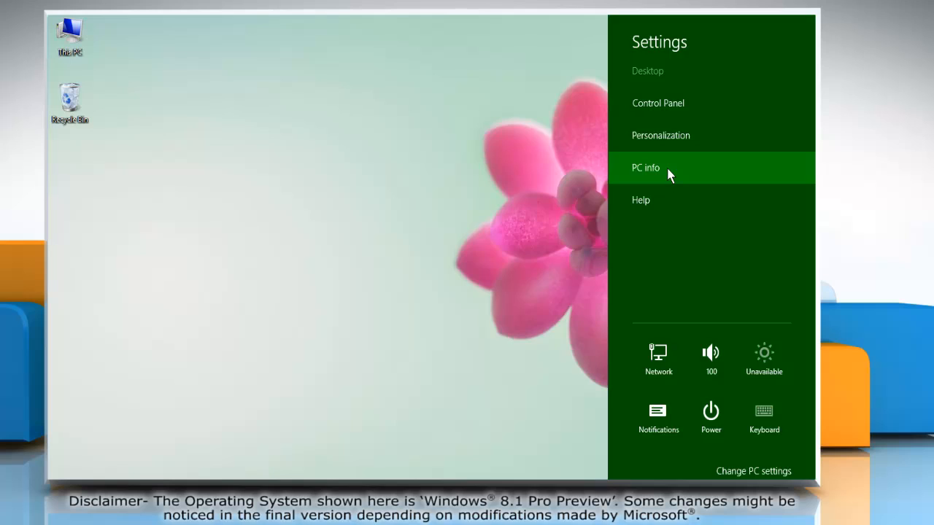
click(645, 166)
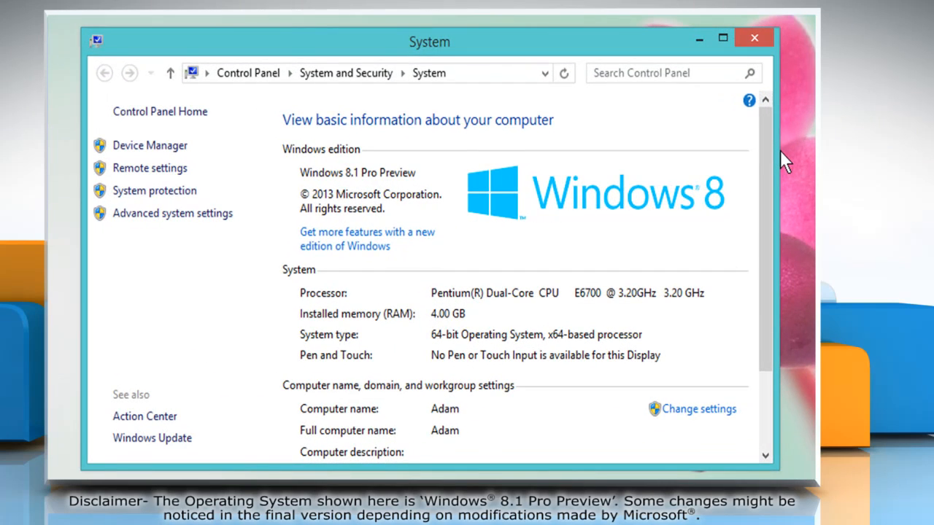
mouse_move(149, 168)
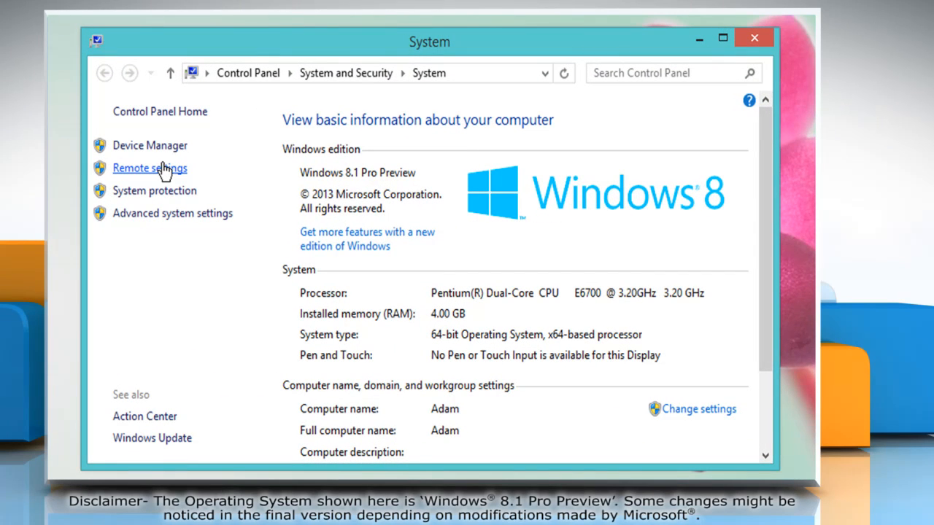
Step: Enable 'Allow remote connections to this computer' in Remote settings, accept the sleep warning, and close System
click(148, 168)
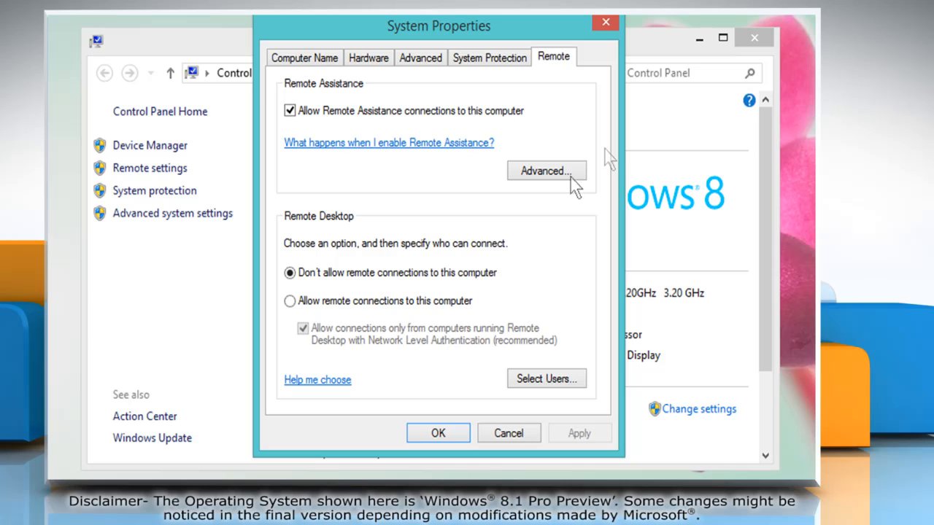
mouse_move(449, 230)
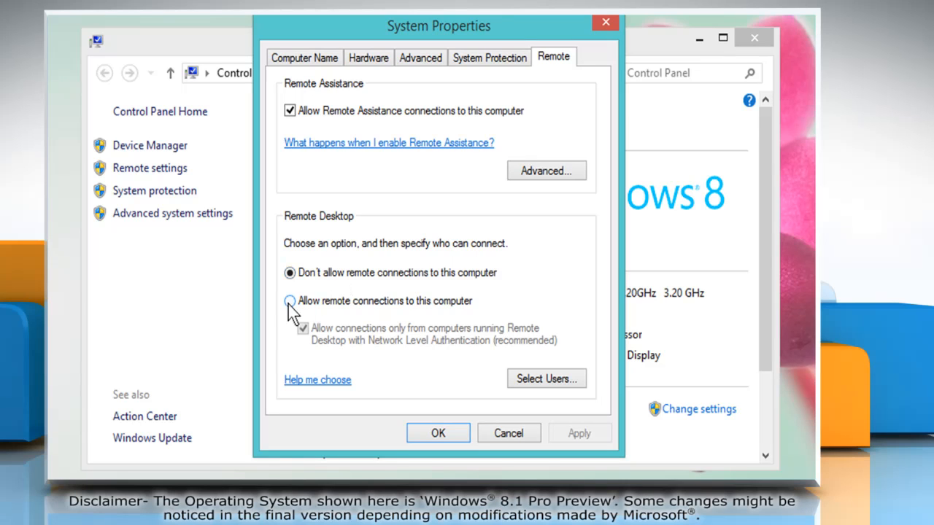
click(288, 301)
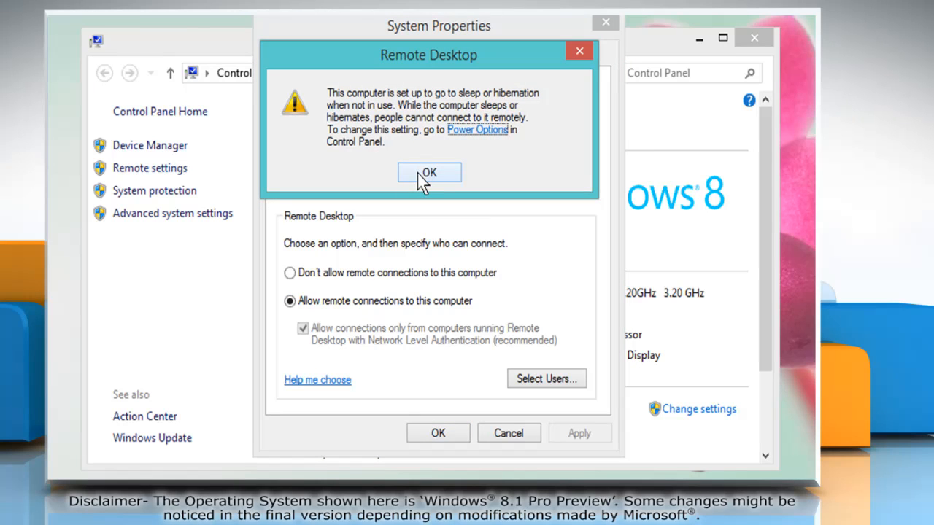
click(429, 172)
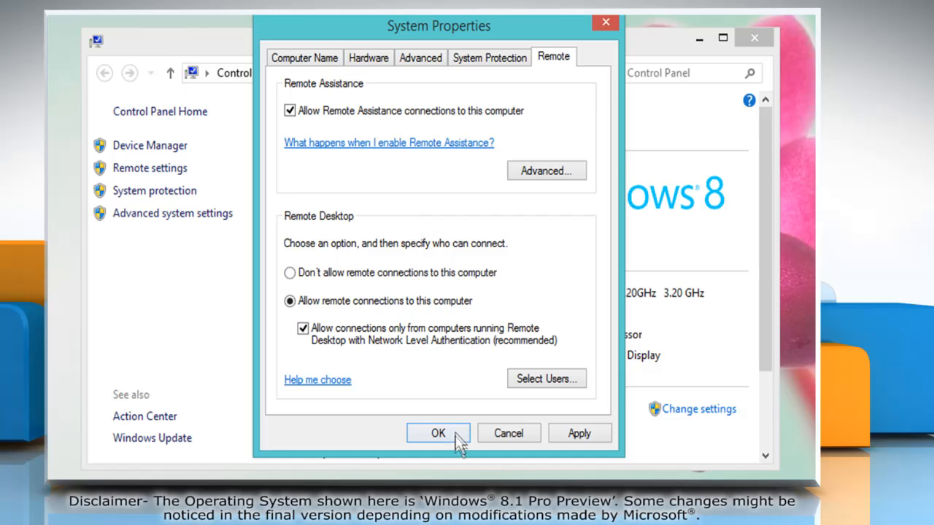
click(438, 432)
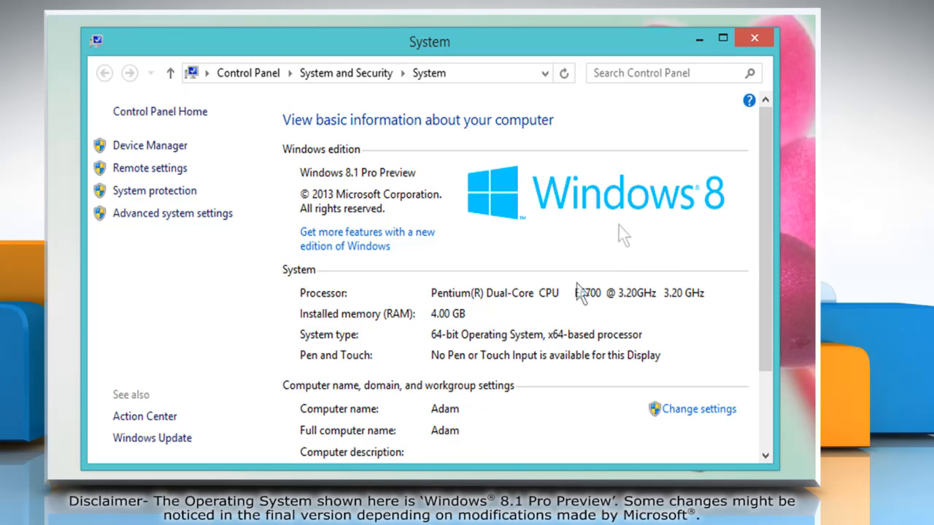
click(753, 38)
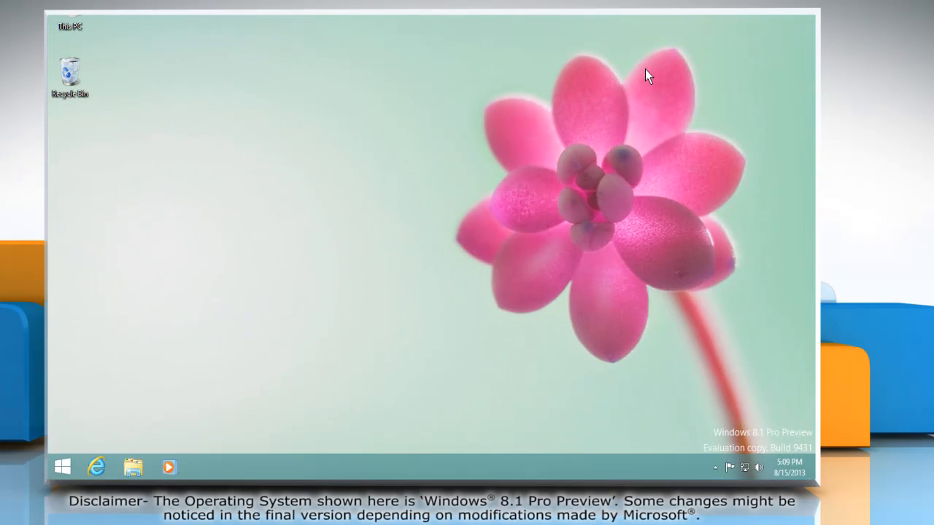